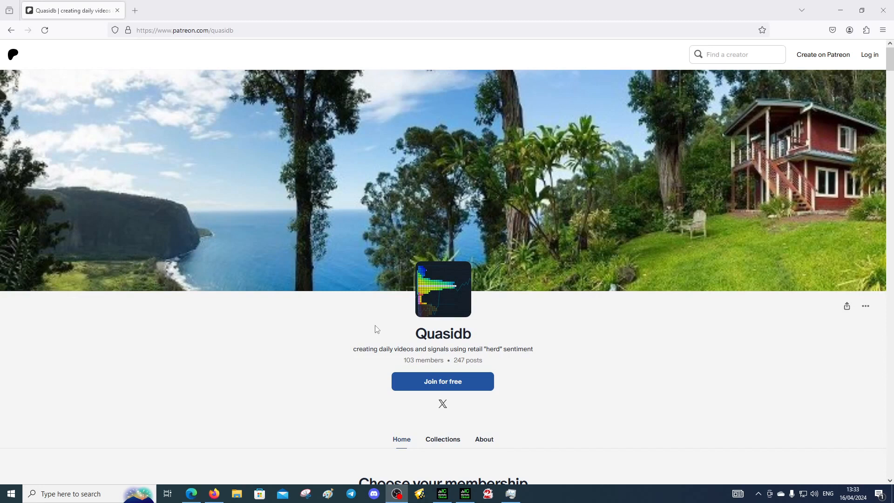
mouse_move(323, 239)
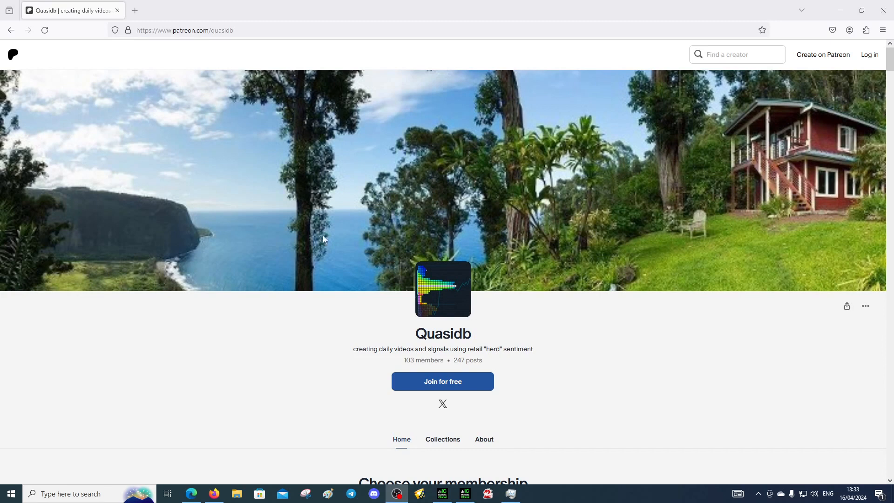
Scroll down the Quasidb page to the 'Choose your membership' tiers: QDB Lite, Daily Bulletin Access, Basic.
scroll(down, 3)
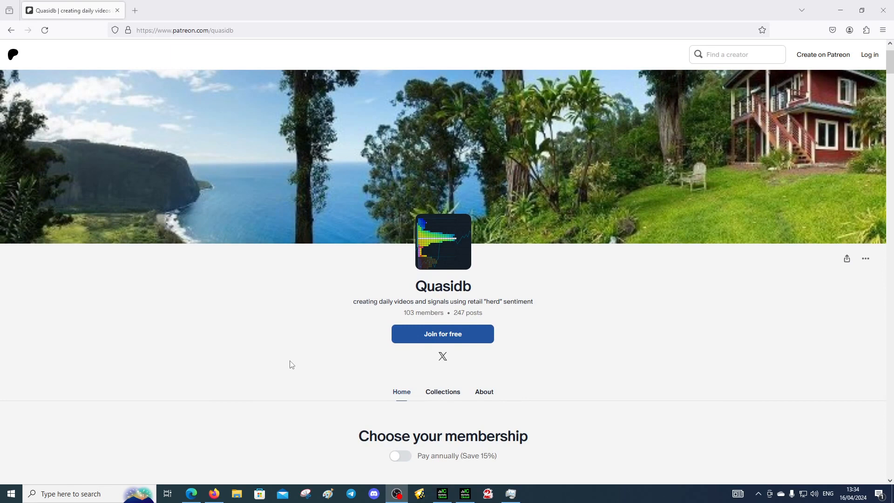
scroll(down, 3)
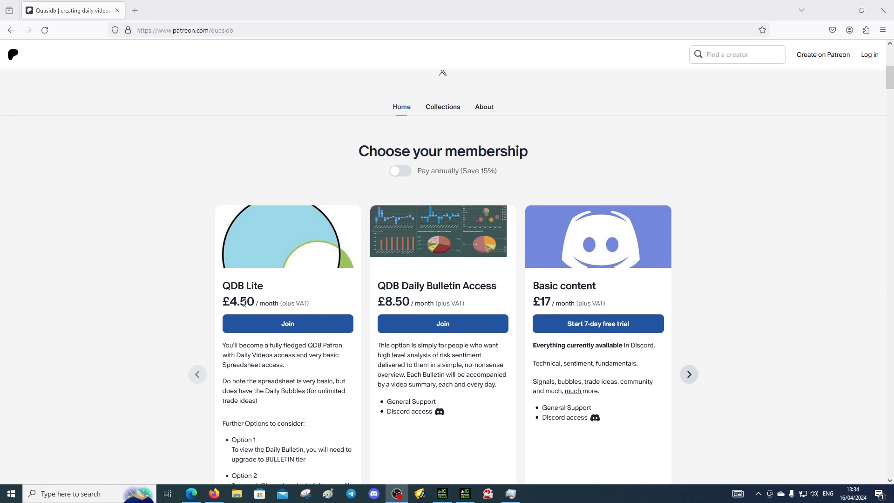
Scroll further down to QDB Lite's details and its upgrade options to Bulletin and Basic.
scroll(down, 3)
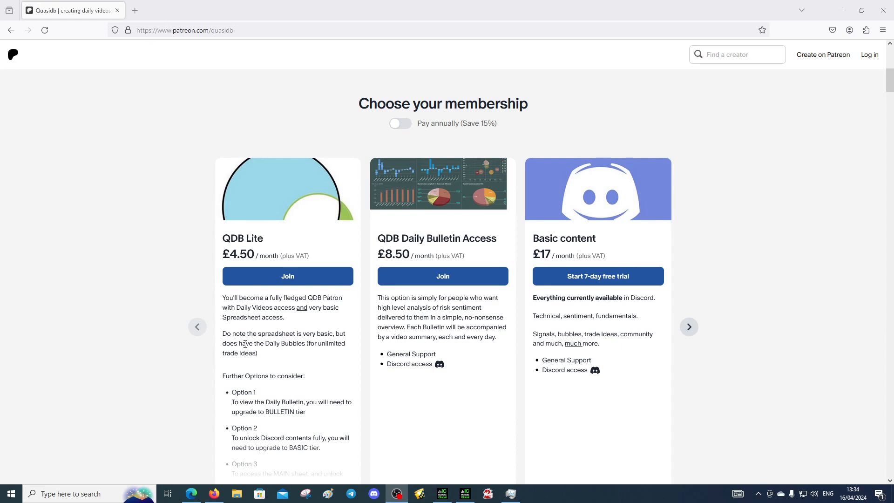
mouse_move(192, 497)
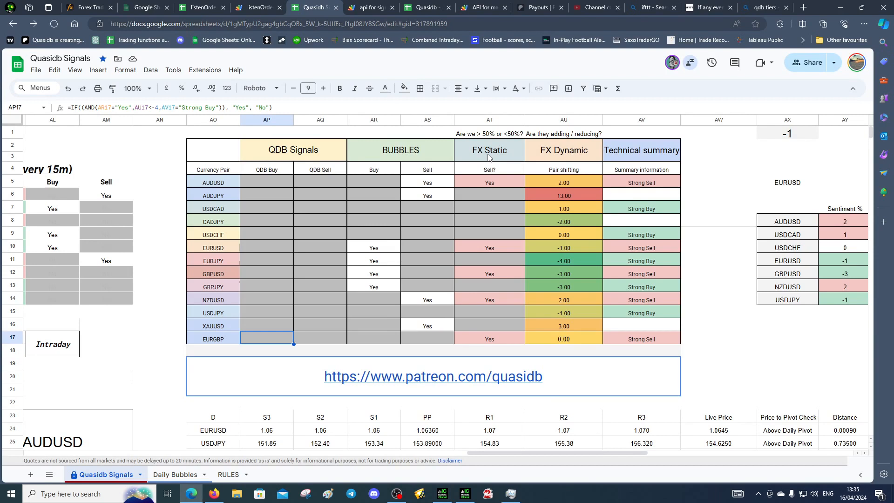
Browse the Quasidb Signals sheet's Technical summary, basket and sentiment columns, then return to Patreon.
click(641, 150)
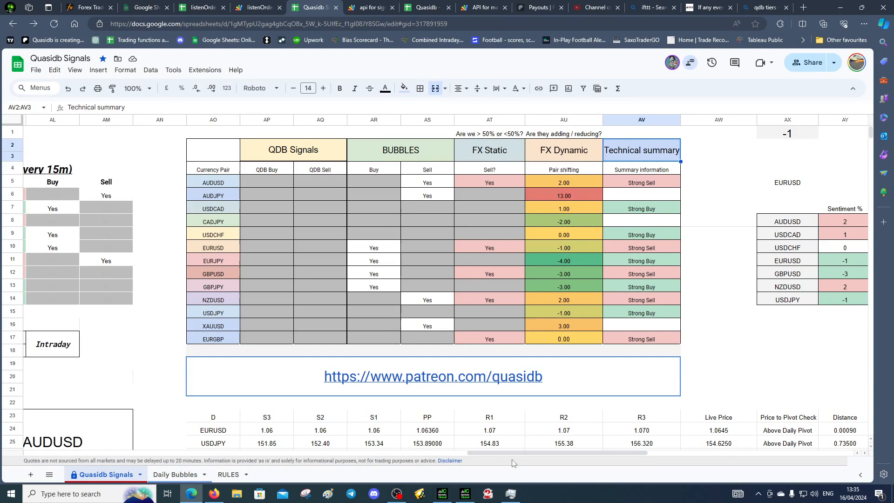
scroll(left, 3)
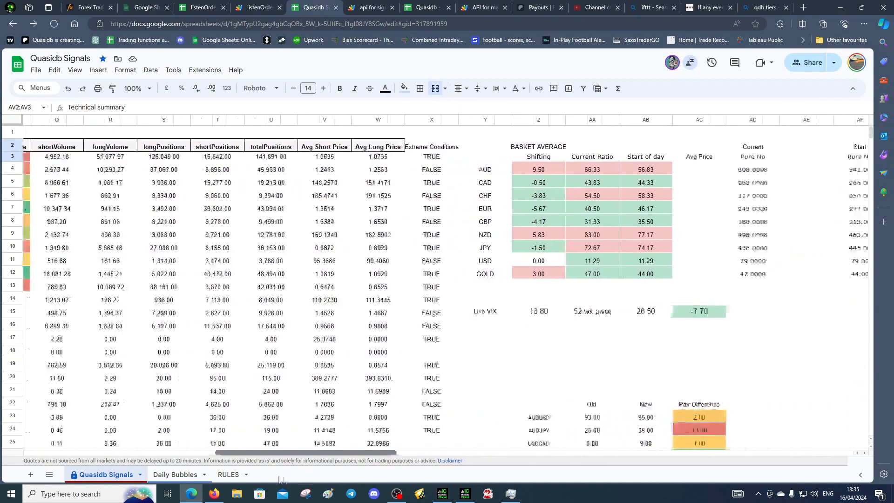
scroll(right, 3)
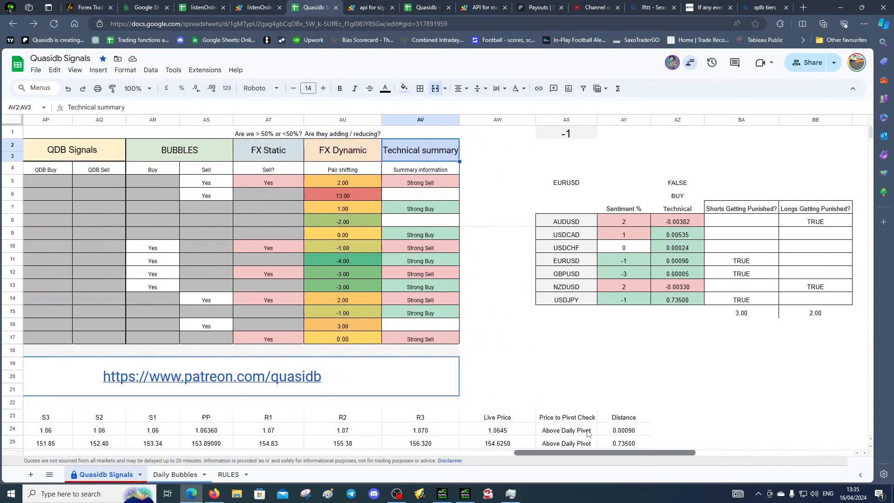
click(211, 376)
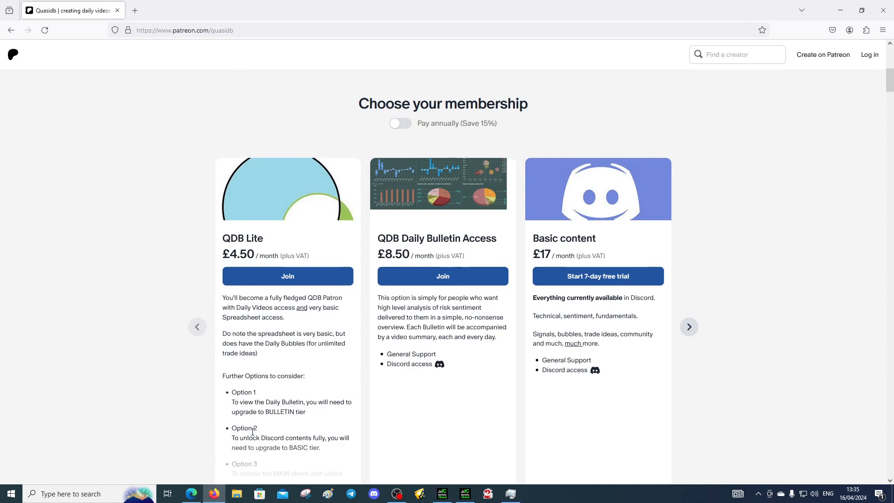
mouse_move(220, 252)
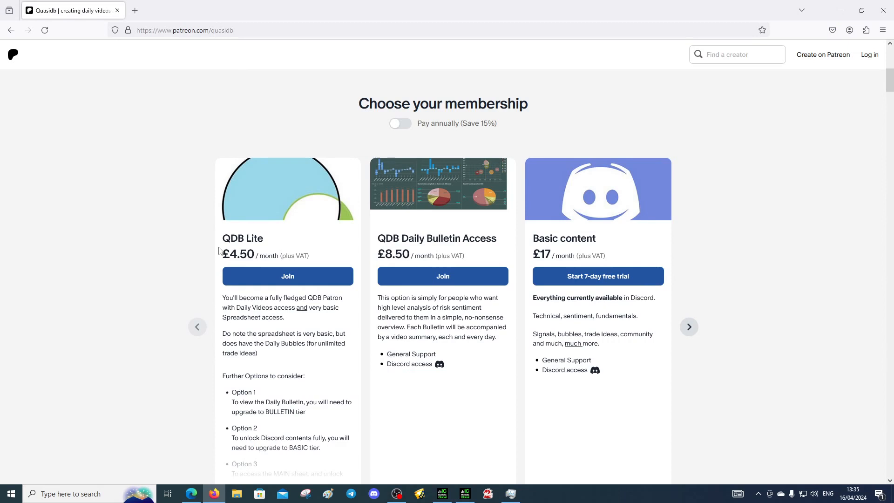
mouse_move(152, 336)
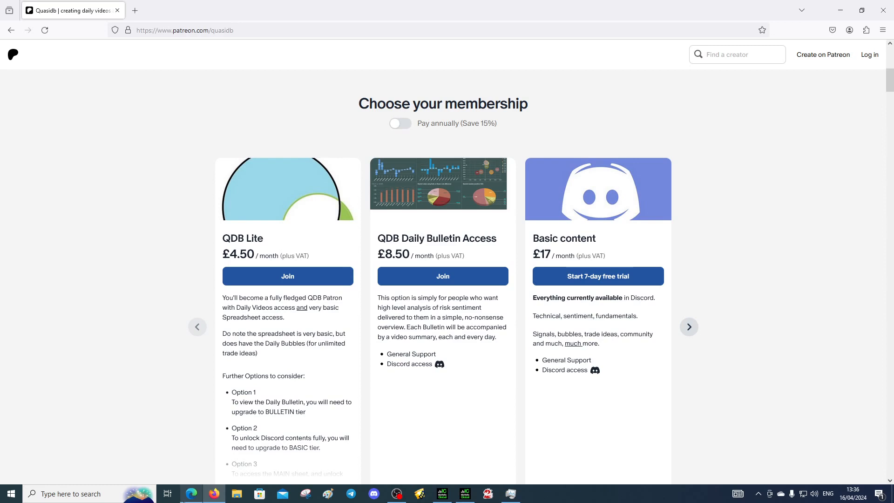
mouse_move(242, 112)
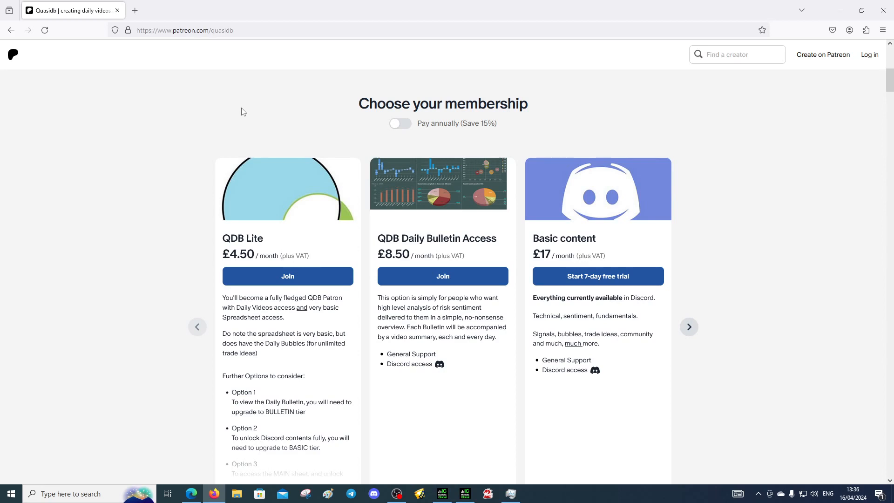
mouse_move(272, 263)
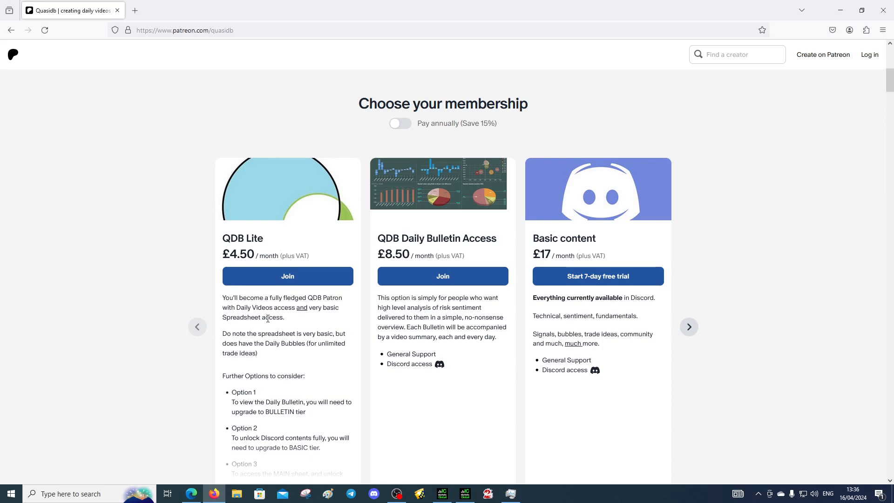
mouse_move(417, 253)
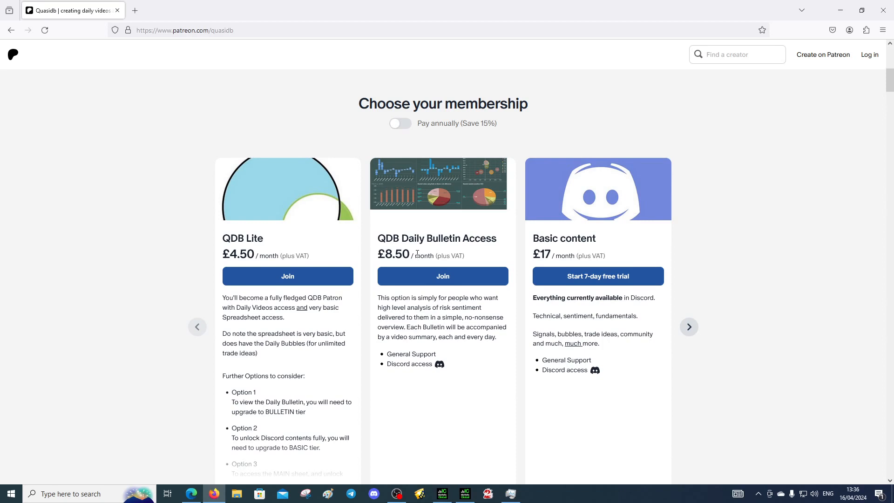
mouse_move(311, 252)
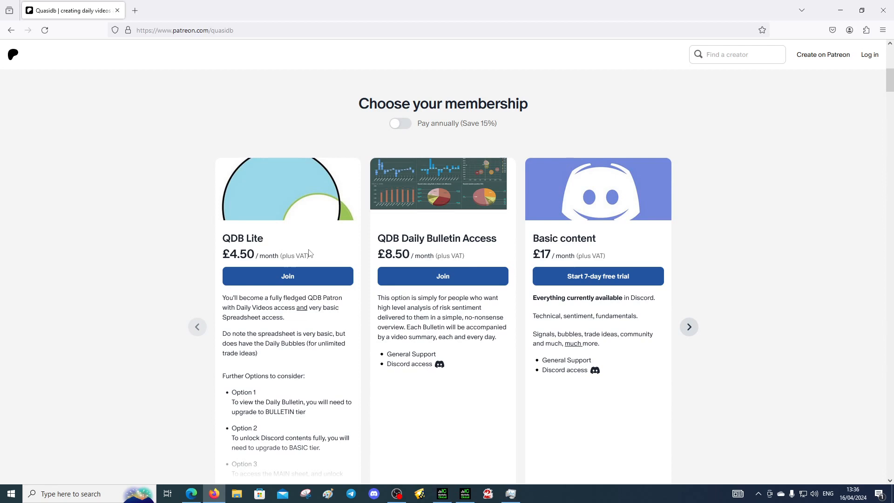
mouse_move(460, 239)
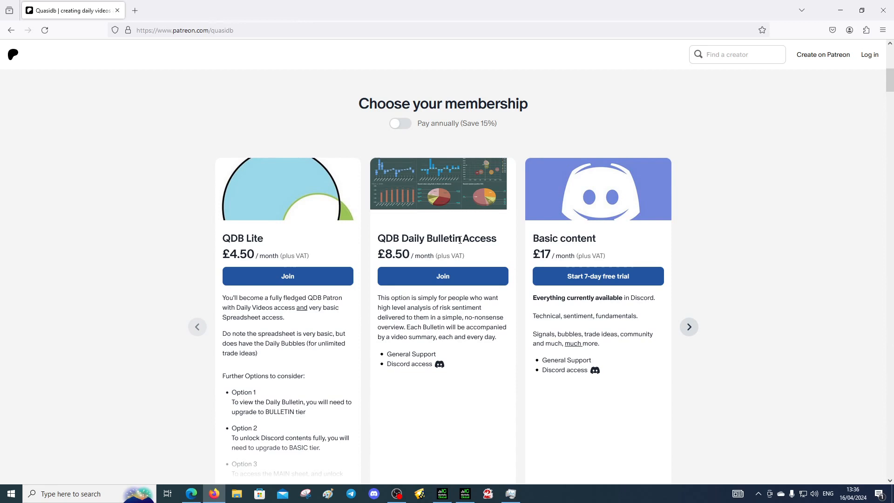
click(689, 327)
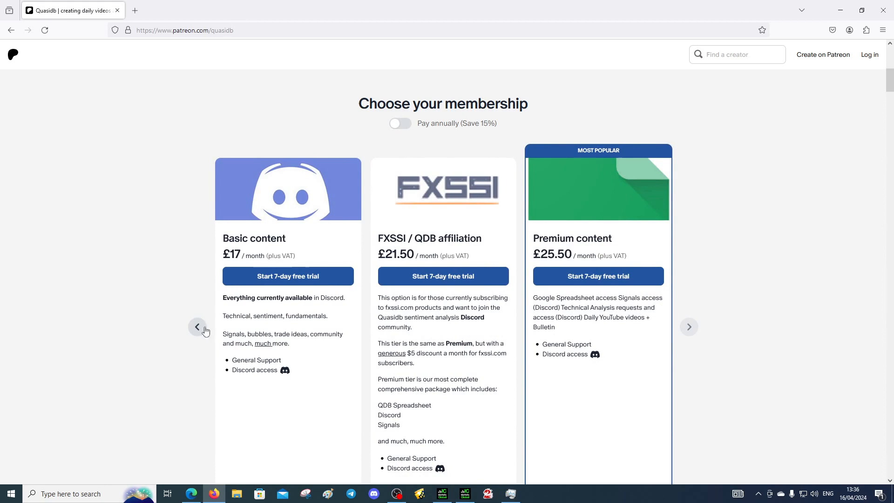
click(197, 327)
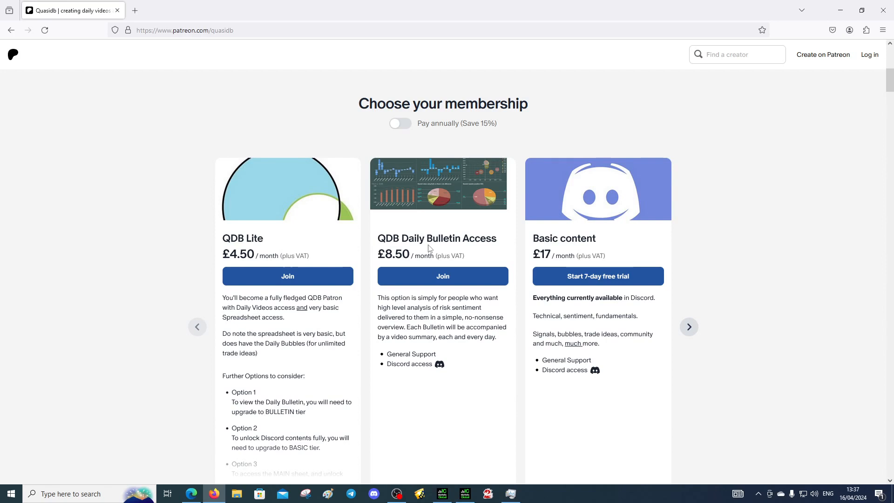
mouse_move(416, 227)
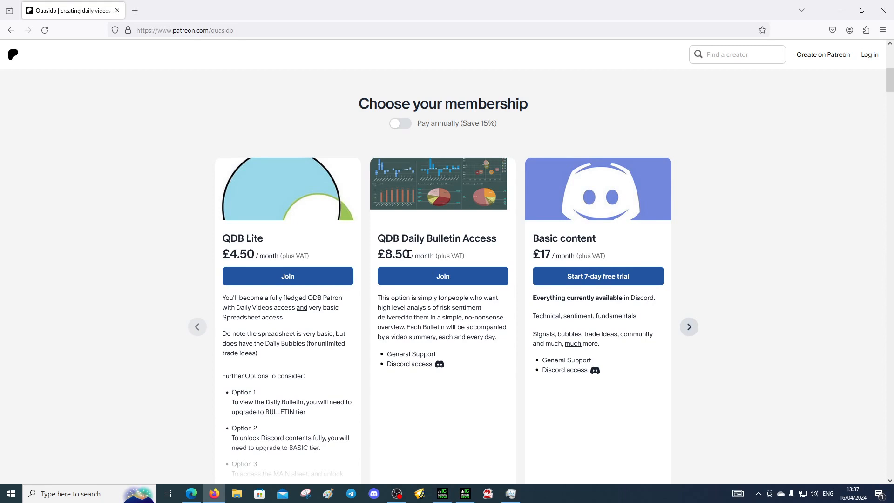
mouse_move(270, 255)
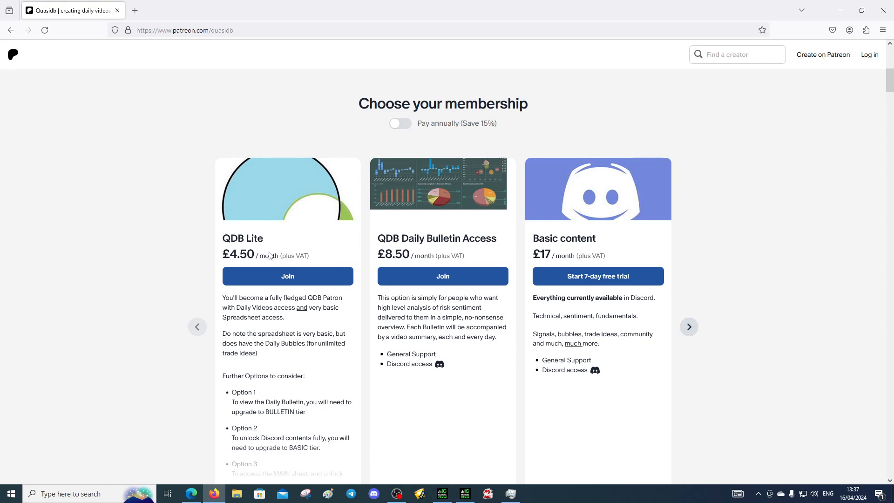
mouse_move(411, 255)
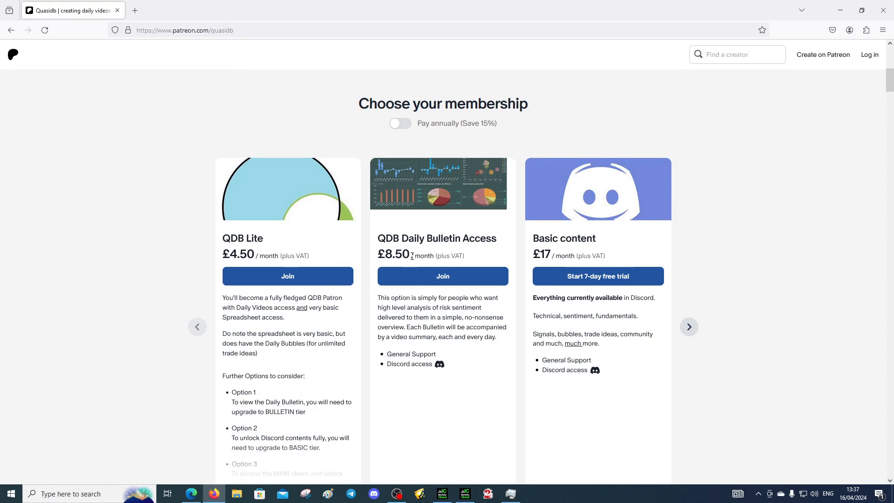
mouse_move(618, 182)
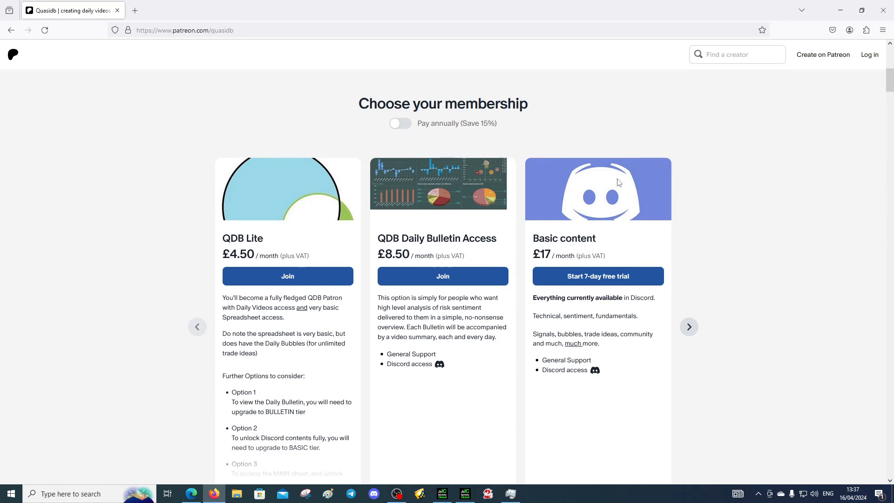
mouse_move(632, 250)
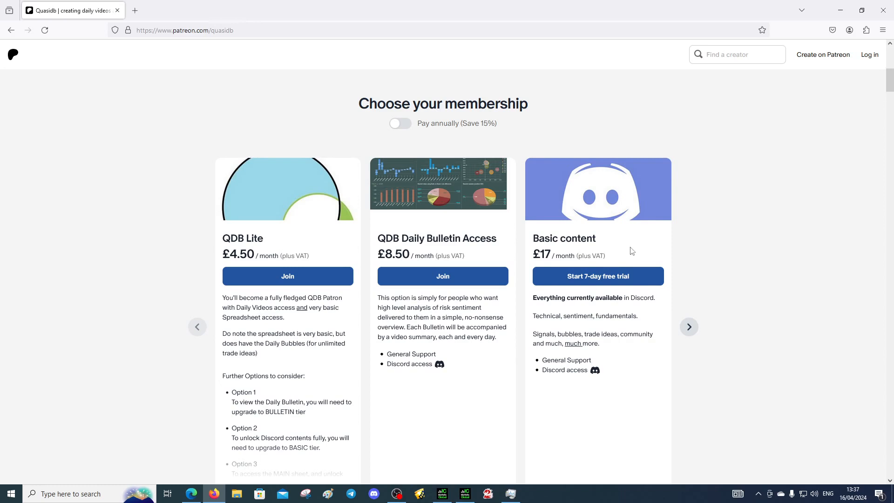
mouse_move(569, 254)
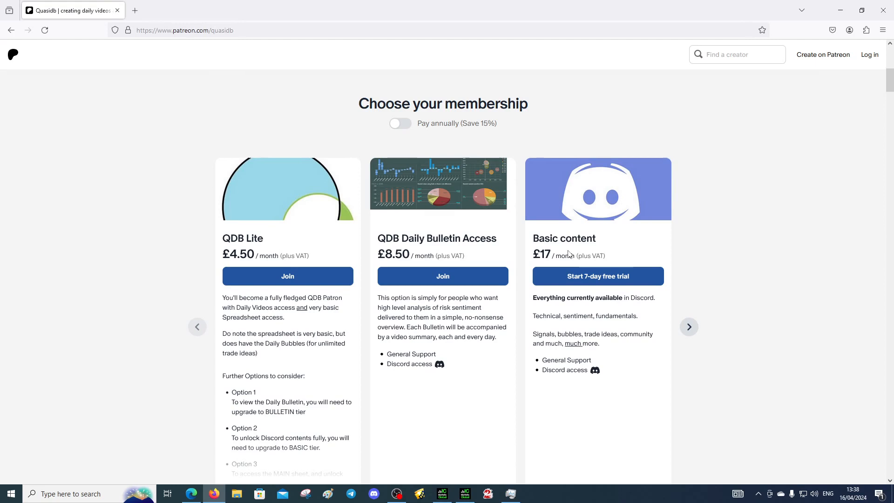
mouse_move(603, 227)
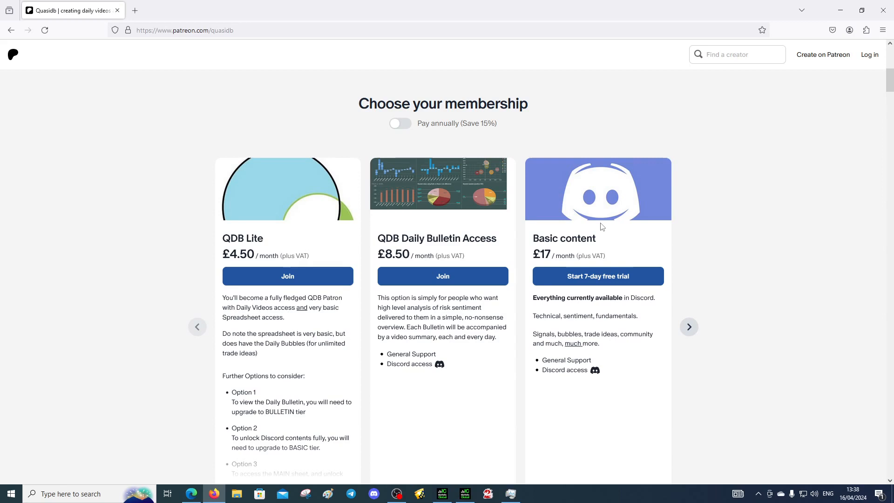
mouse_move(484, 247)
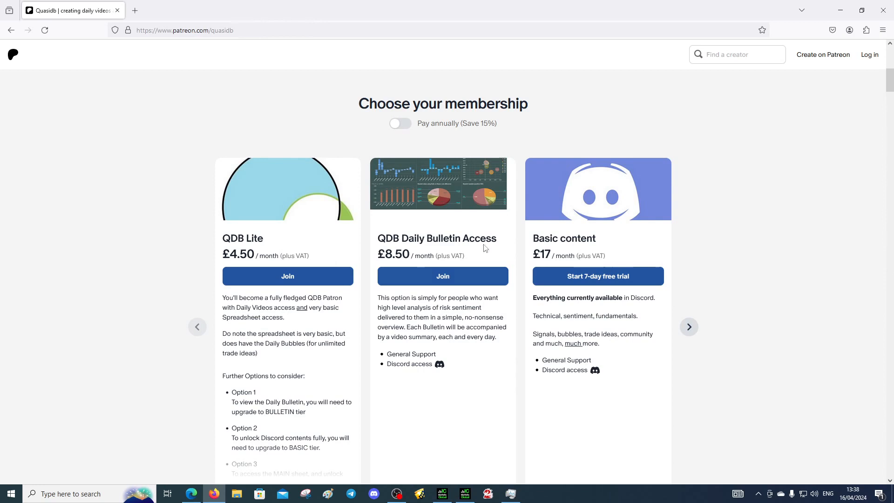
click(688, 327)
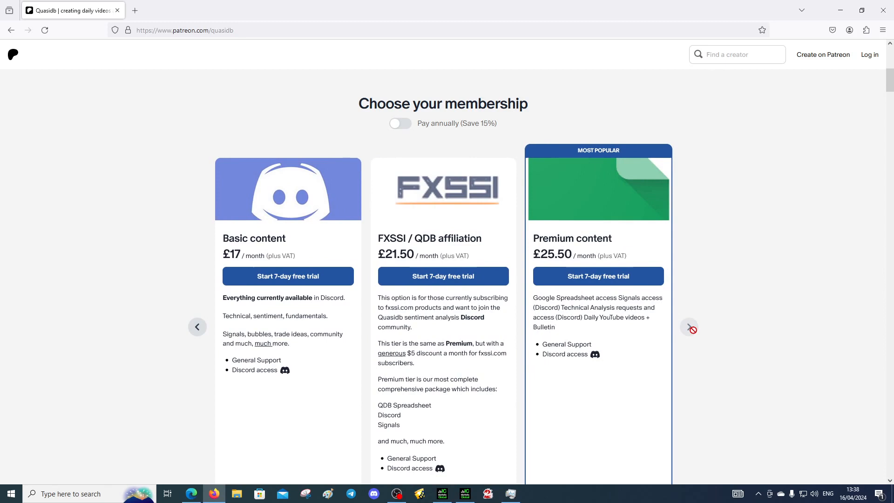
mouse_move(438, 204)
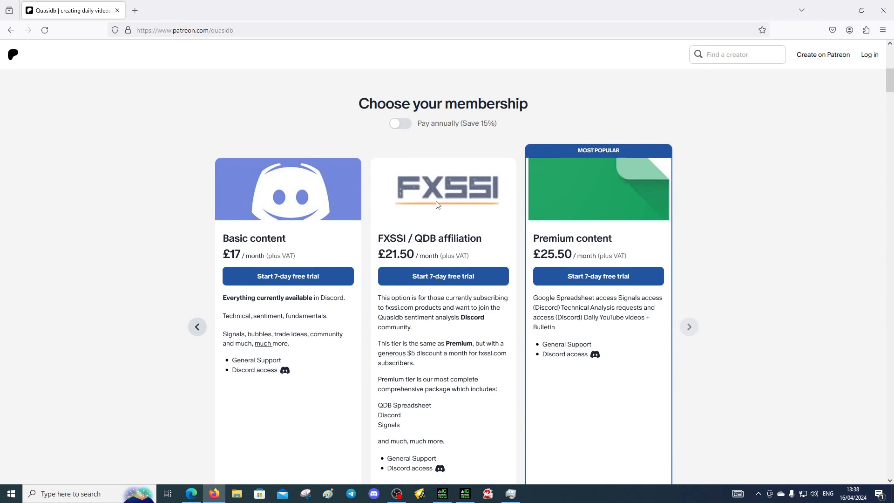
mouse_move(367, 244)
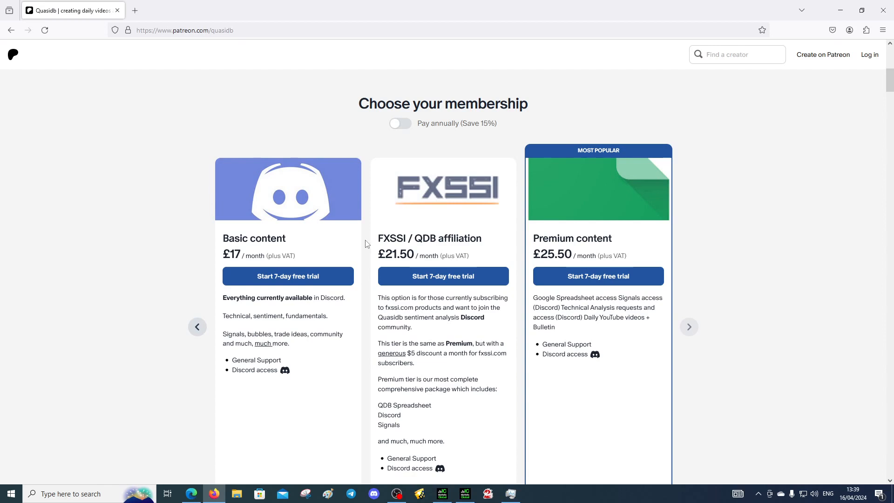
mouse_move(427, 211)
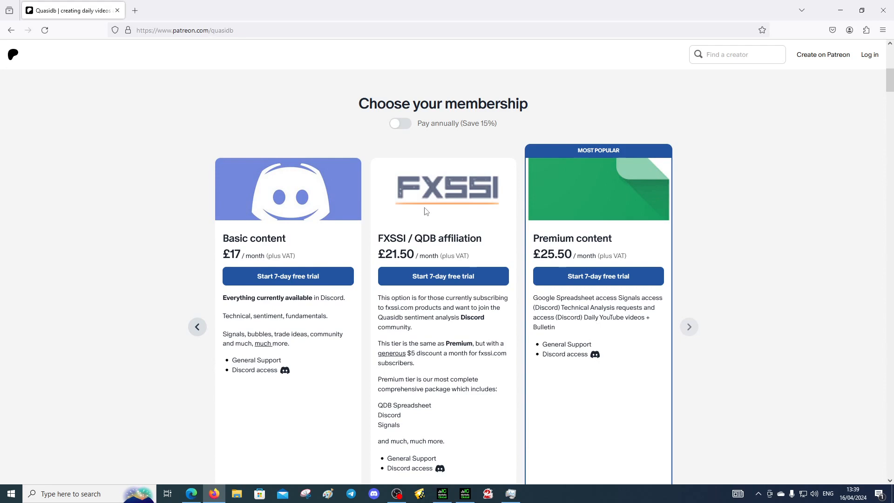
mouse_move(575, 255)
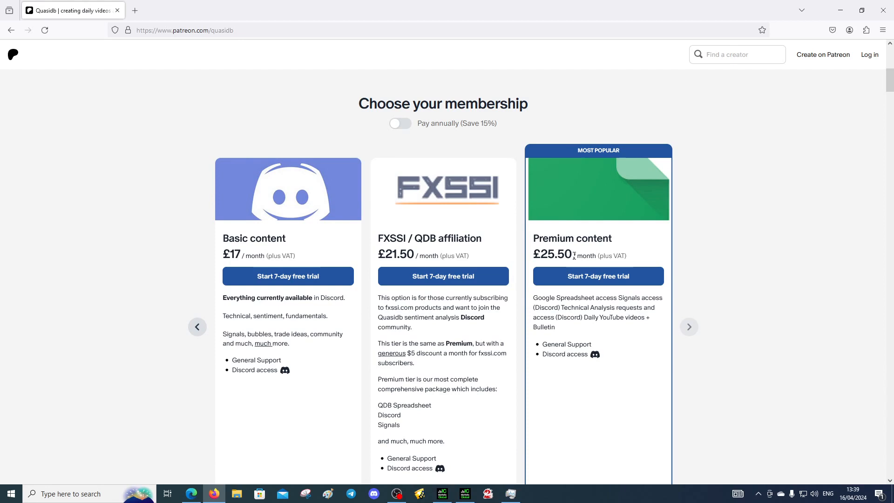
mouse_move(406, 251)
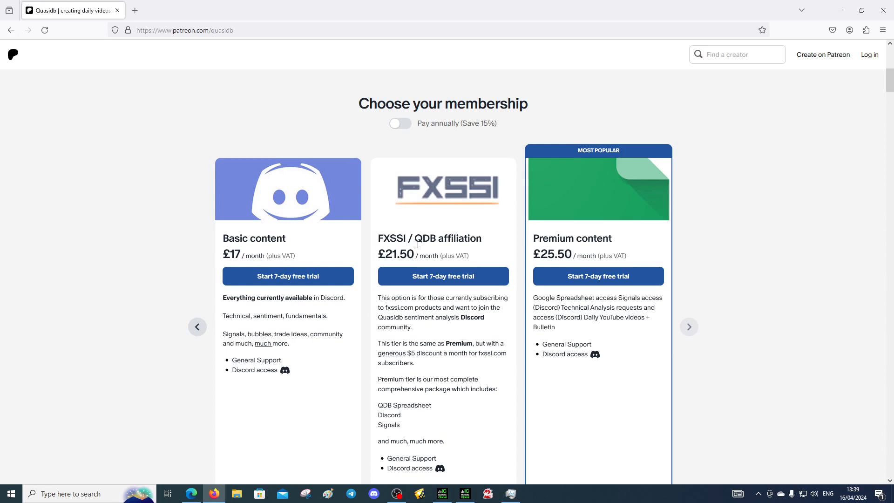
mouse_move(435, 307)
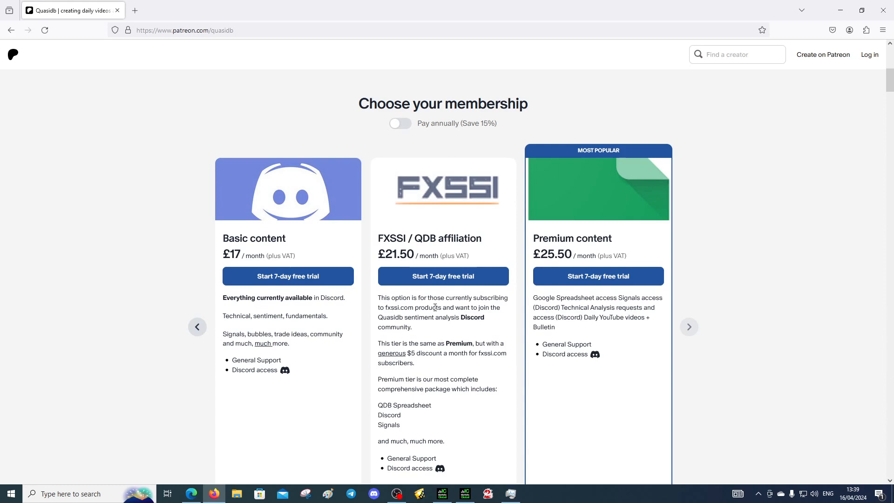
Scroll slightly to keep Basic, FXSSI / QDB affiliation and Premium content tiers in view.
scroll(down, 3)
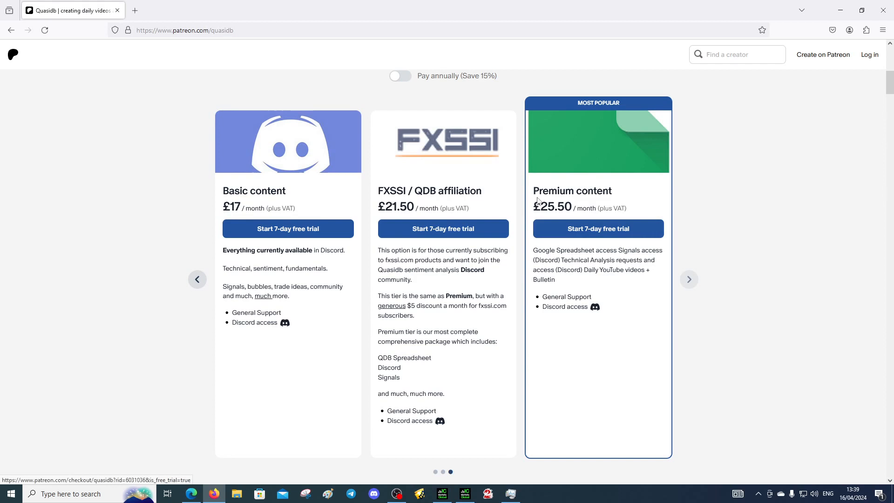
mouse_move(207, 153)
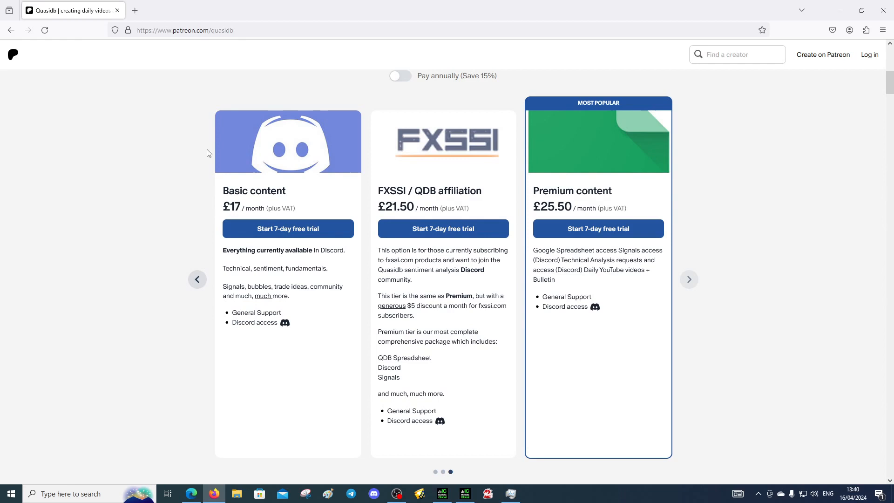
Step the carousel back to QDB Daily Bulletin Access and scroll up to the creator header.
click(196, 279)
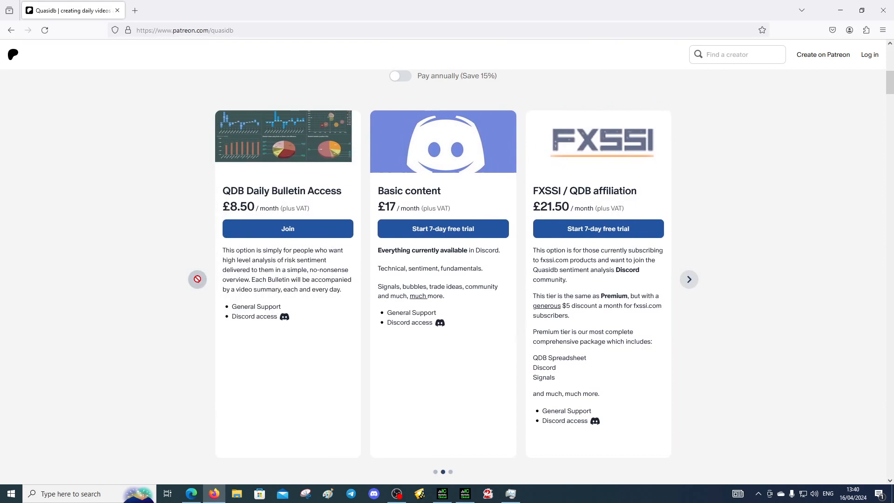
scroll(up, 3)
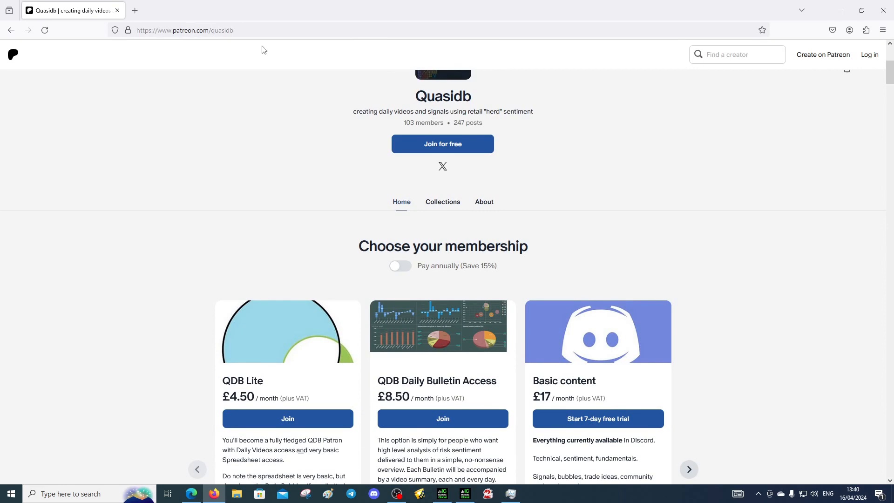
scroll(up, 3)
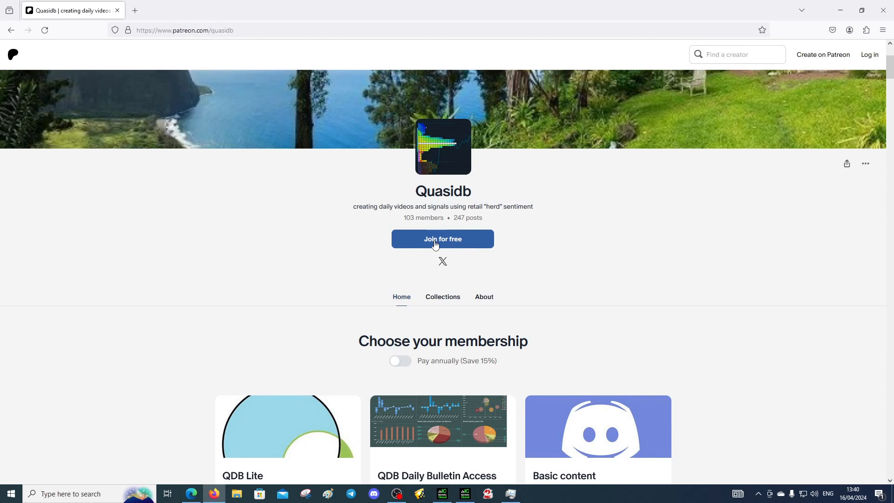
mouse_move(367, 276)
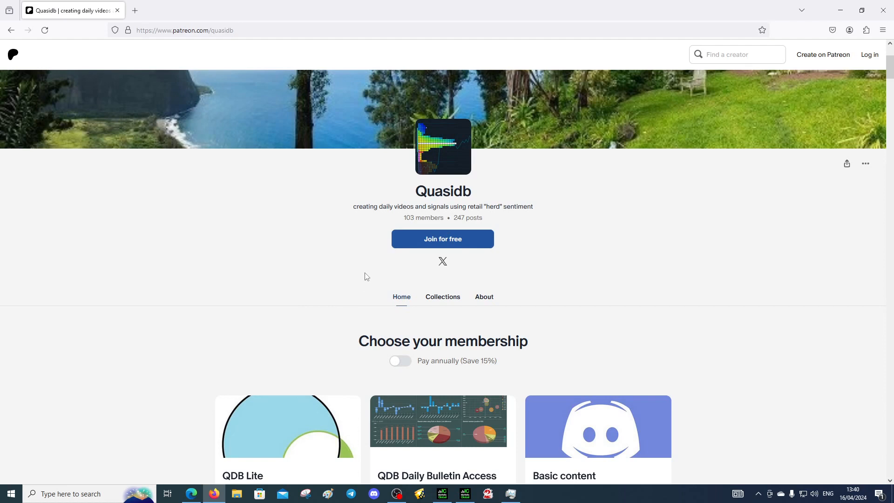
mouse_move(350, 281)
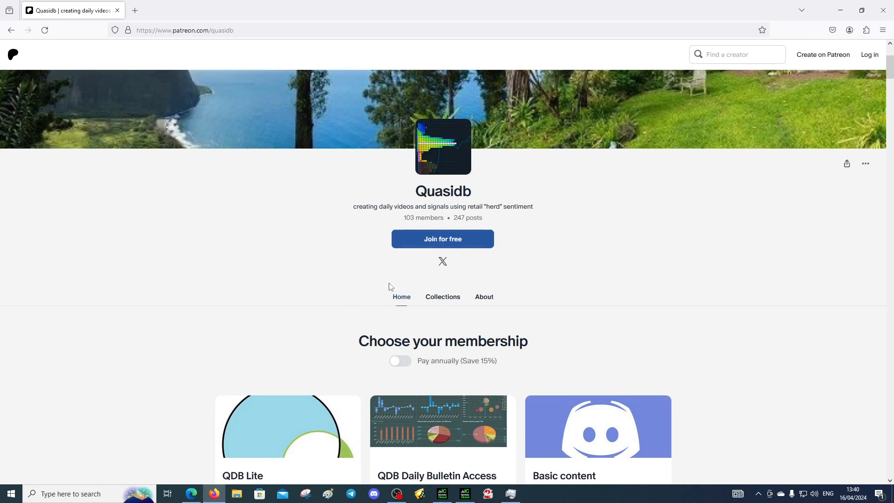
Scroll back down to the QDB Lite, Daily Bulletin Access and Basic content tiers.
scroll(down, 3)
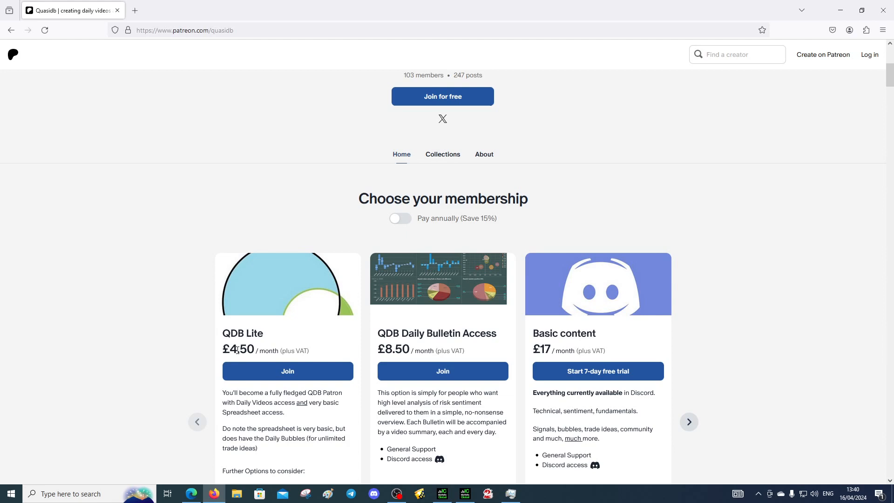
scroll(down, 3)
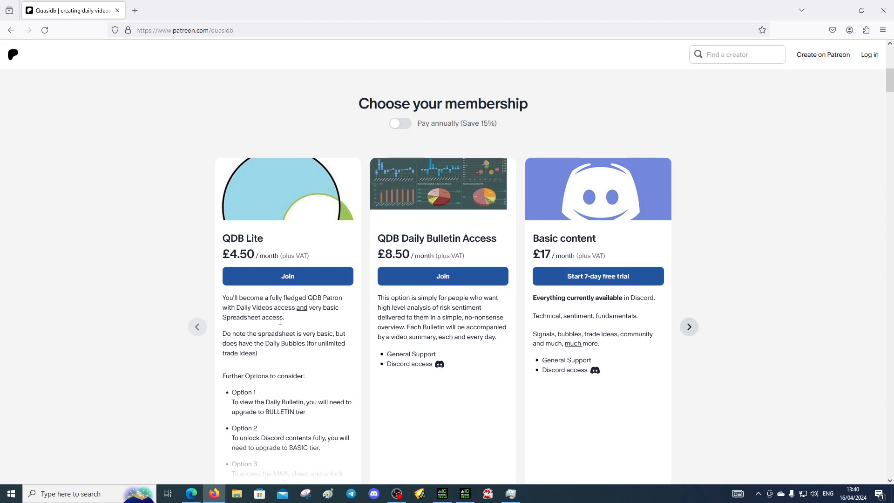
mouse_move(266, 226)
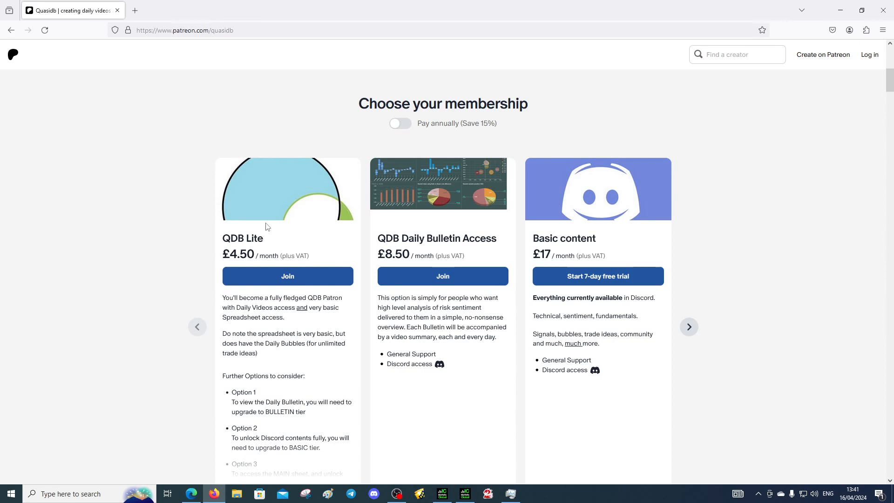